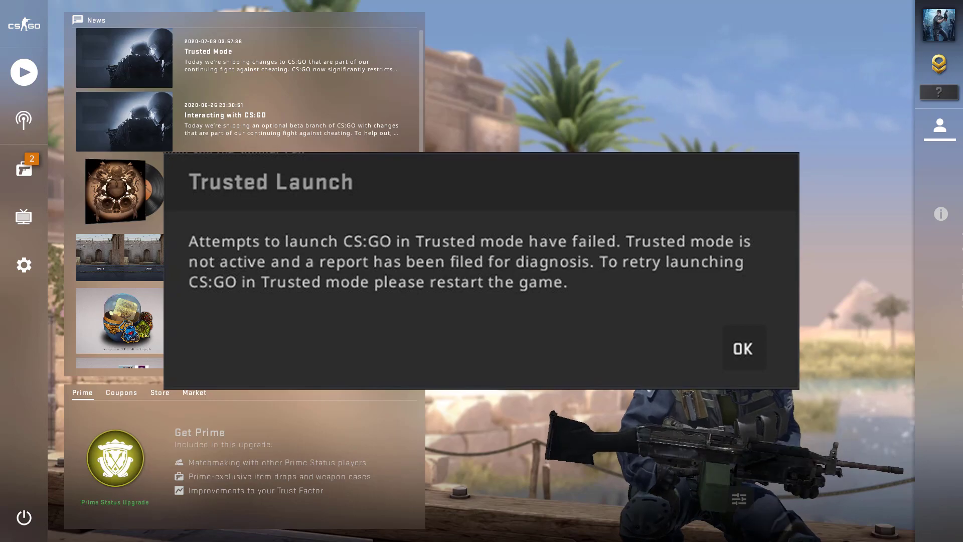
Step: Dismiss the Trusted Launch failure warning with OK
click(742, 348)
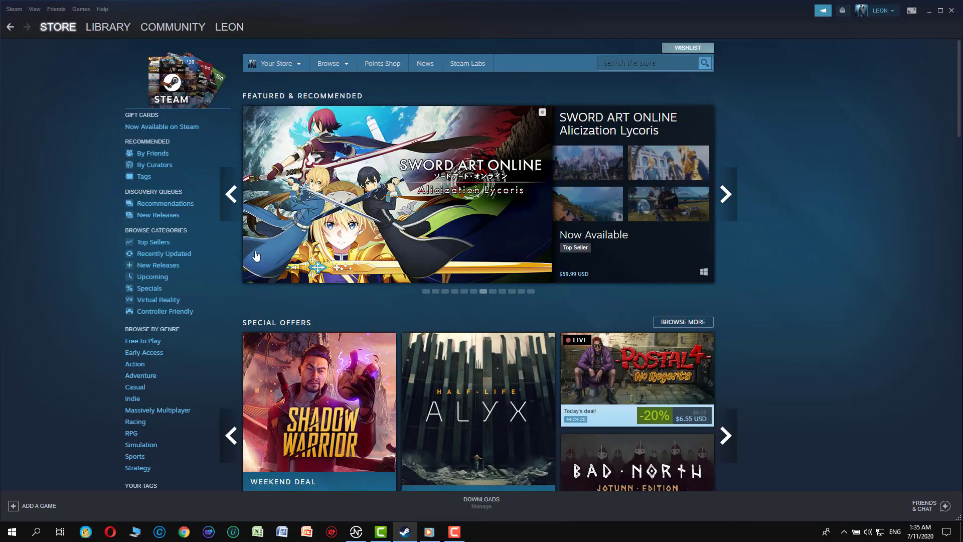
Step: From the Library, bring up Properties for Counter-Strike: Global Offensive via its right-click menu
click(108, 26)
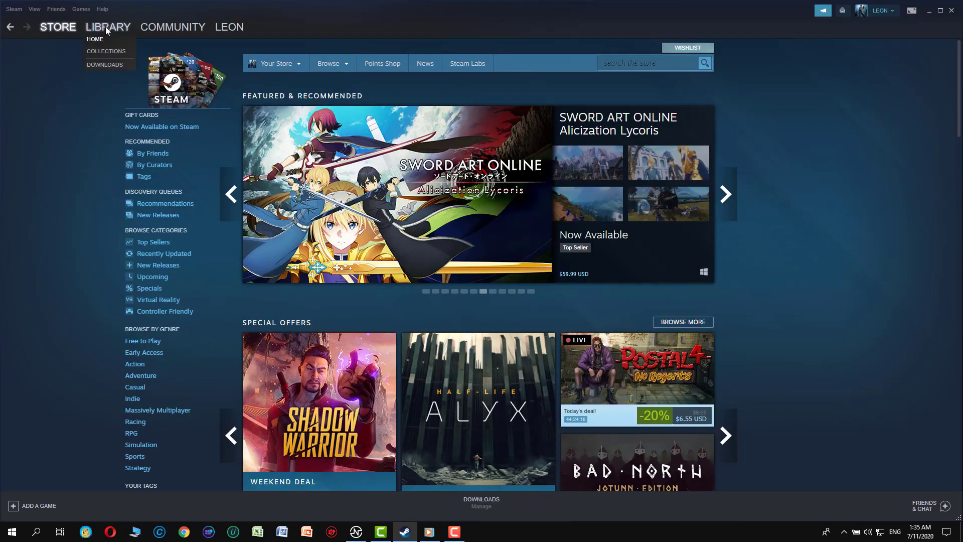
click(94, 39)
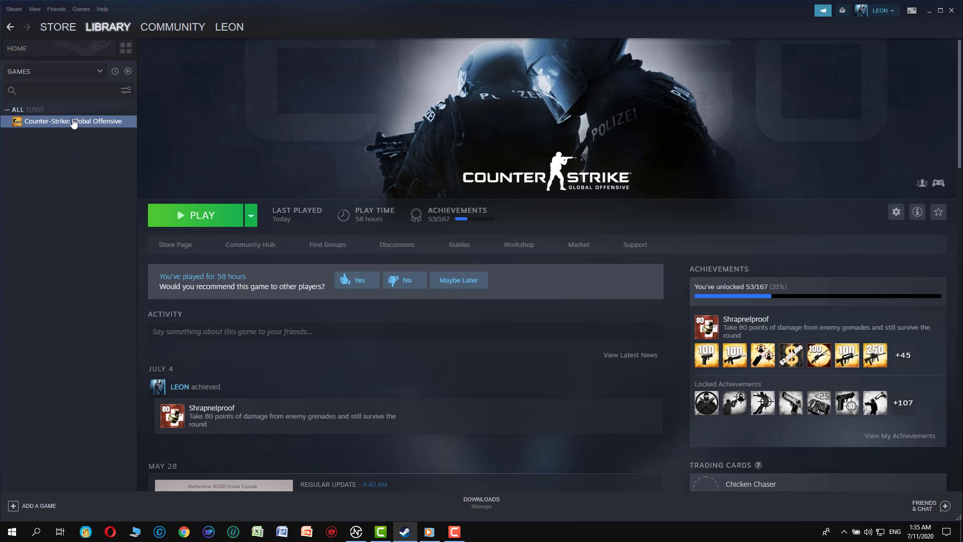
right_click(70, 121)
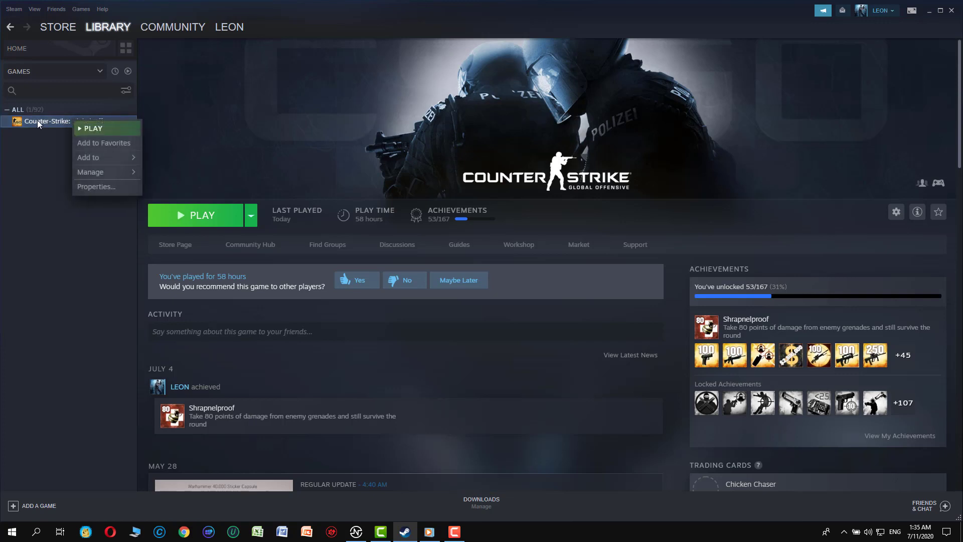
click(96, 188)
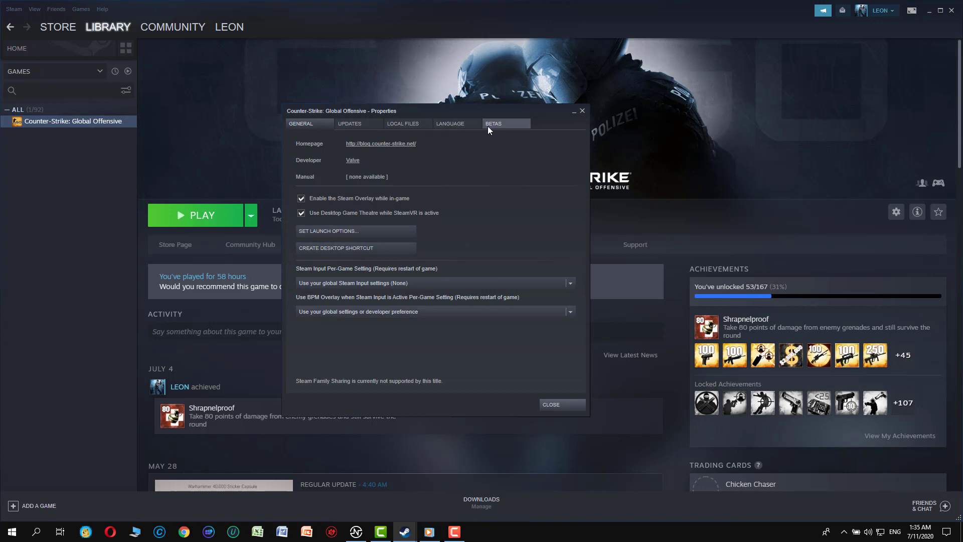
Step: Choose the 1.37.5.9 beta from the dropdown under BETAS
click(493, 123)
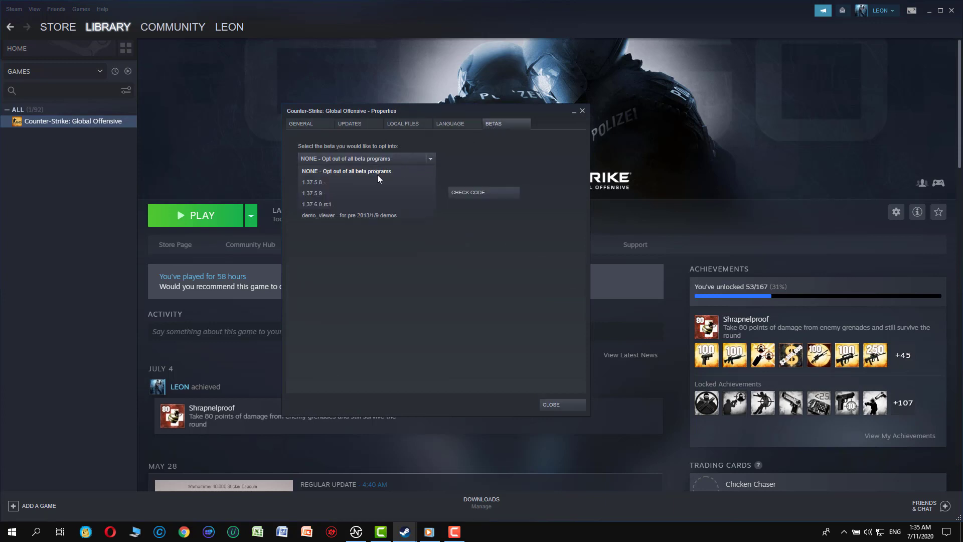
mouse_move(314, 195)
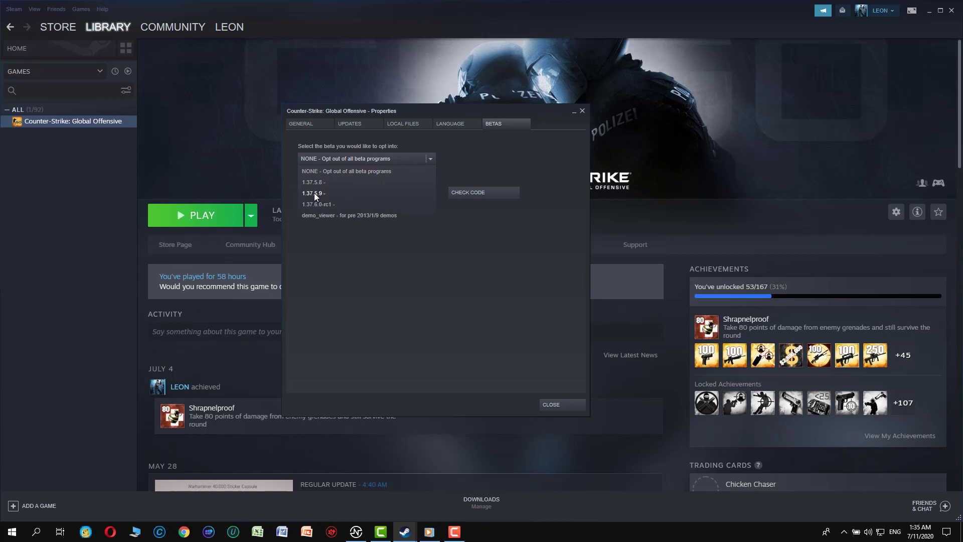
click(314, 192)
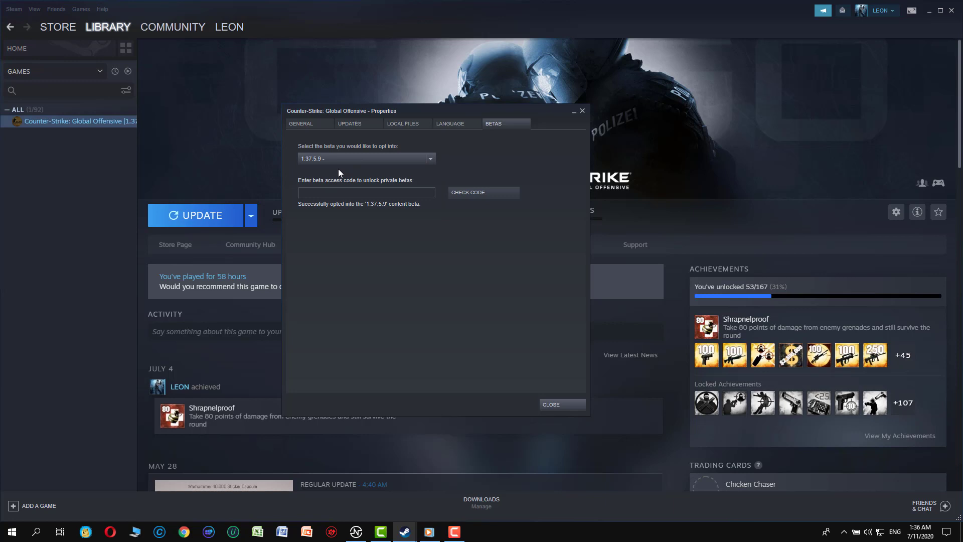
mouse_move(514, 284)
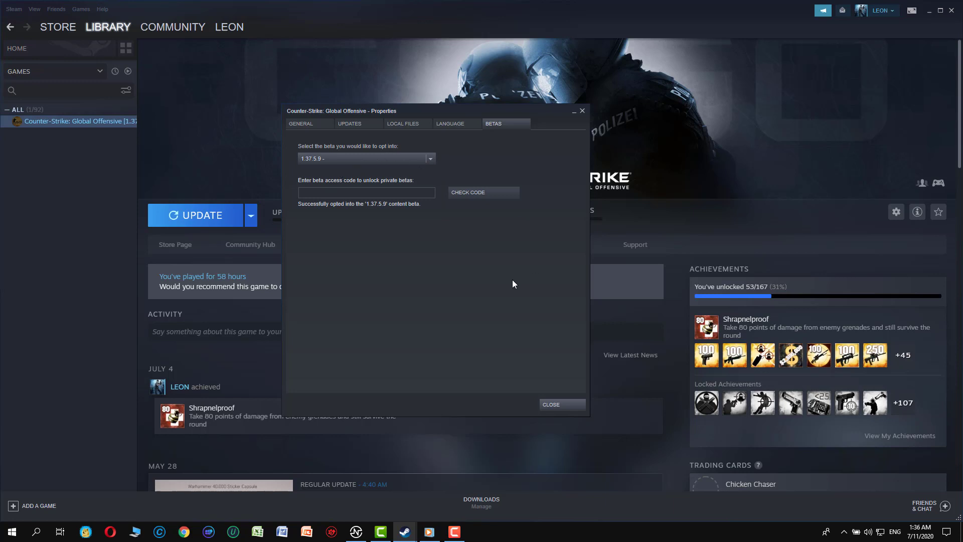
Step: Start the beta update download and close the Properties window
click(202, 214)
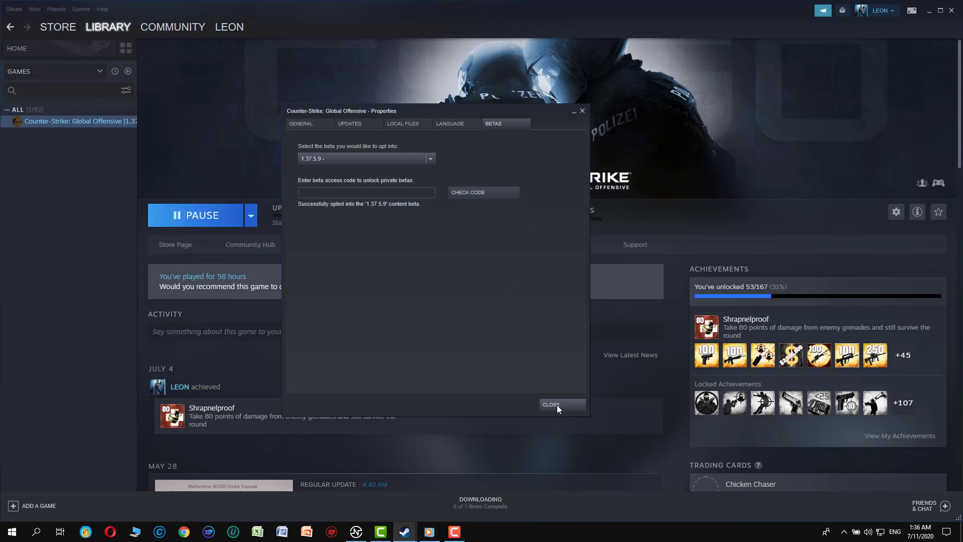
click(560, 404)
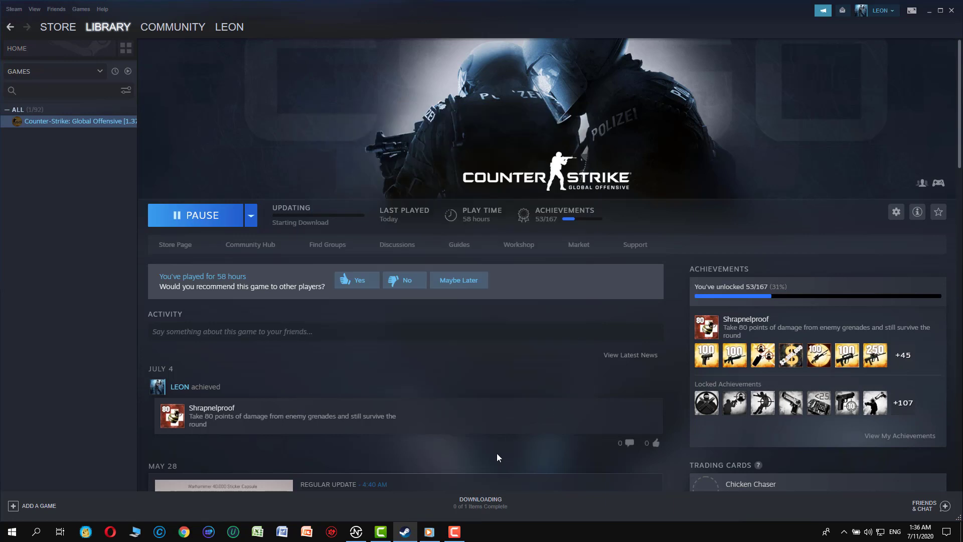
mouse_move(473, 503)
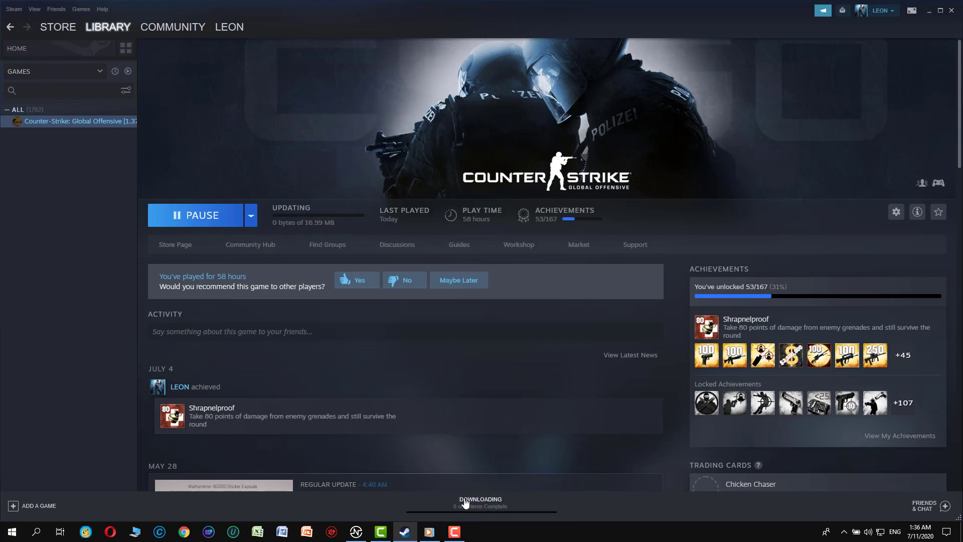
mouse_move(299, 310)
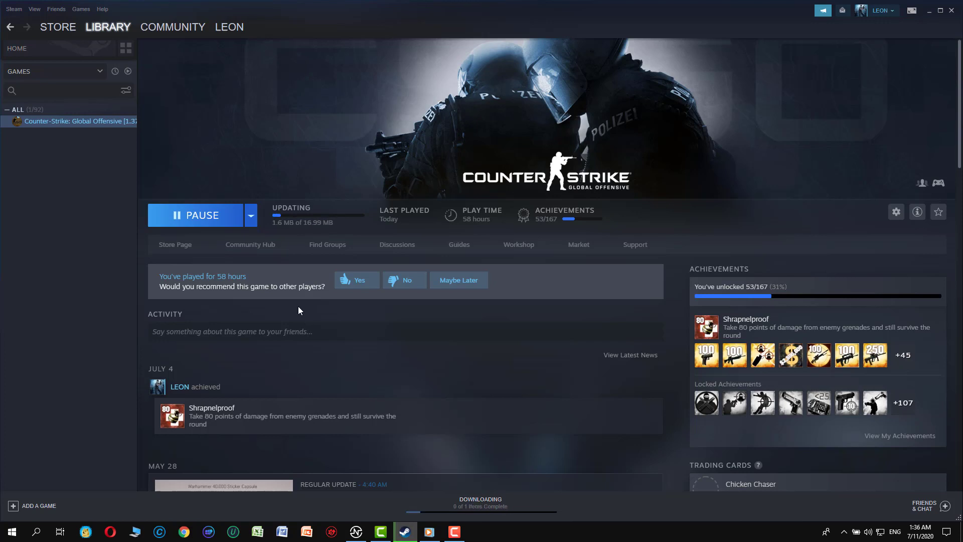
mouse_move(323, 210)
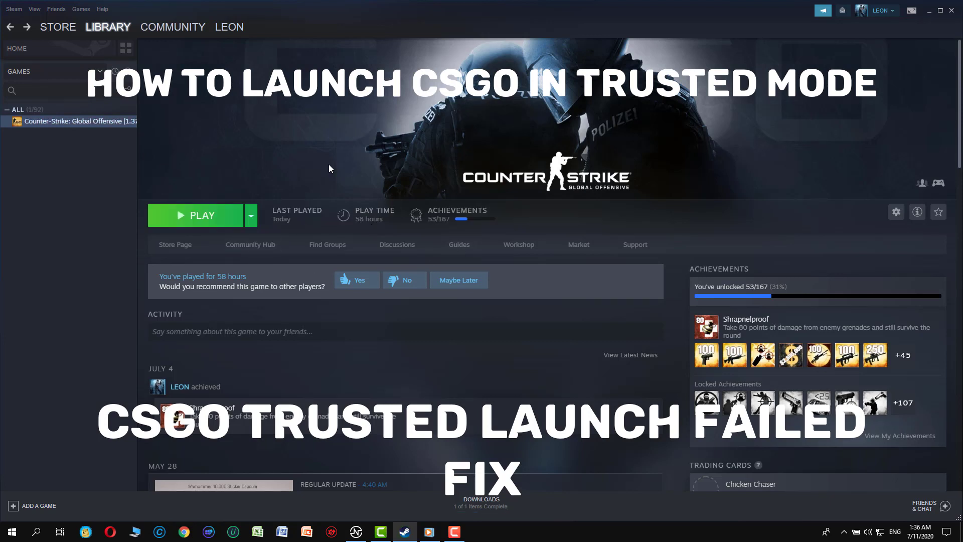
mouse_move(284, 250)
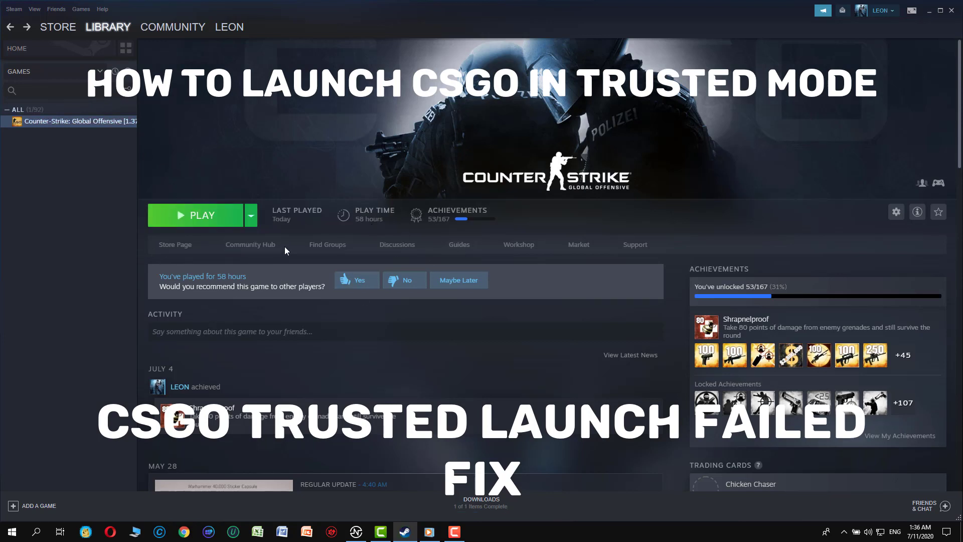